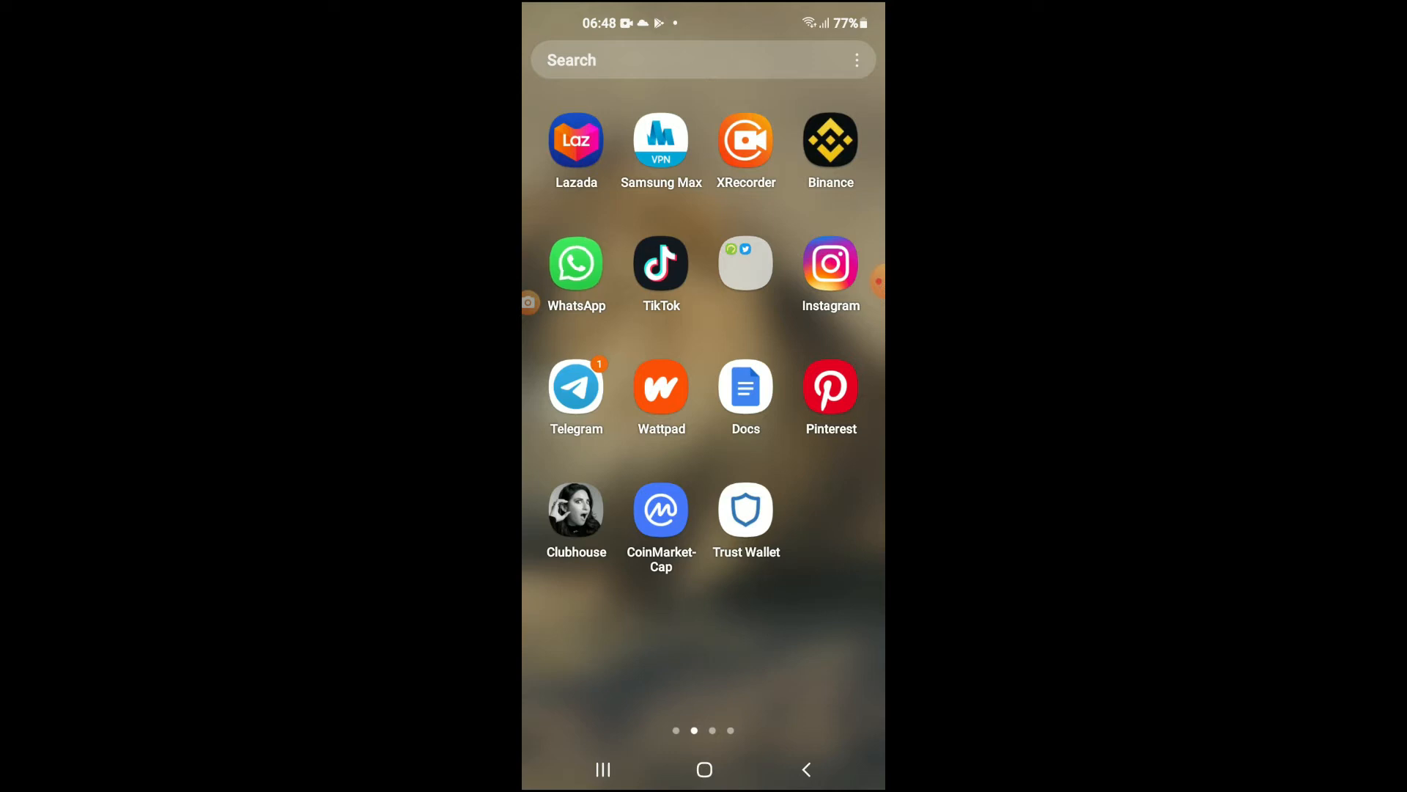
Launch WhatsApp from the home screen and enter the Test group chat
left_click(576, 262)
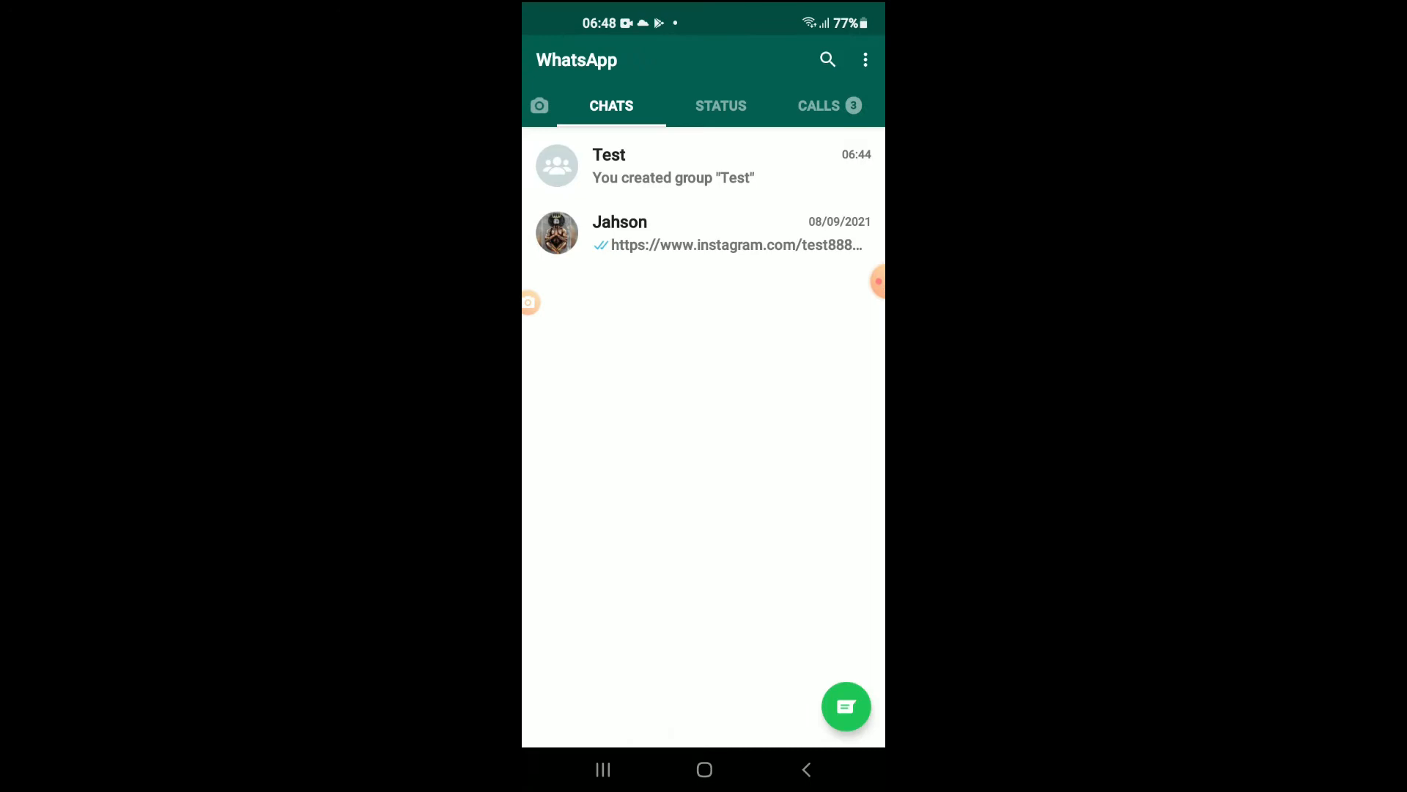
left_click(673, 166)
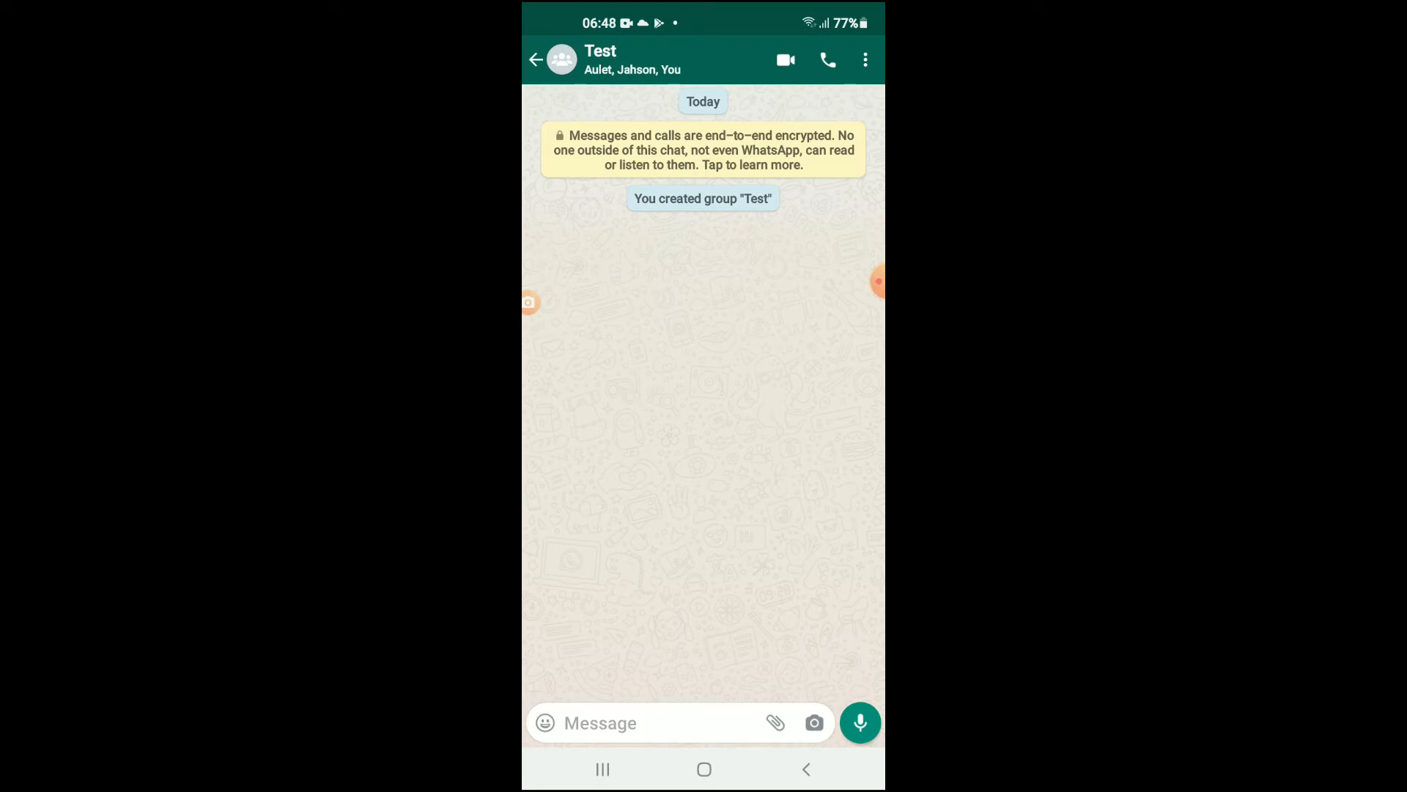
Show the Test group's info page listing its 3 participants: you (admin), Aulet and Jahson
left_click(865, 59)
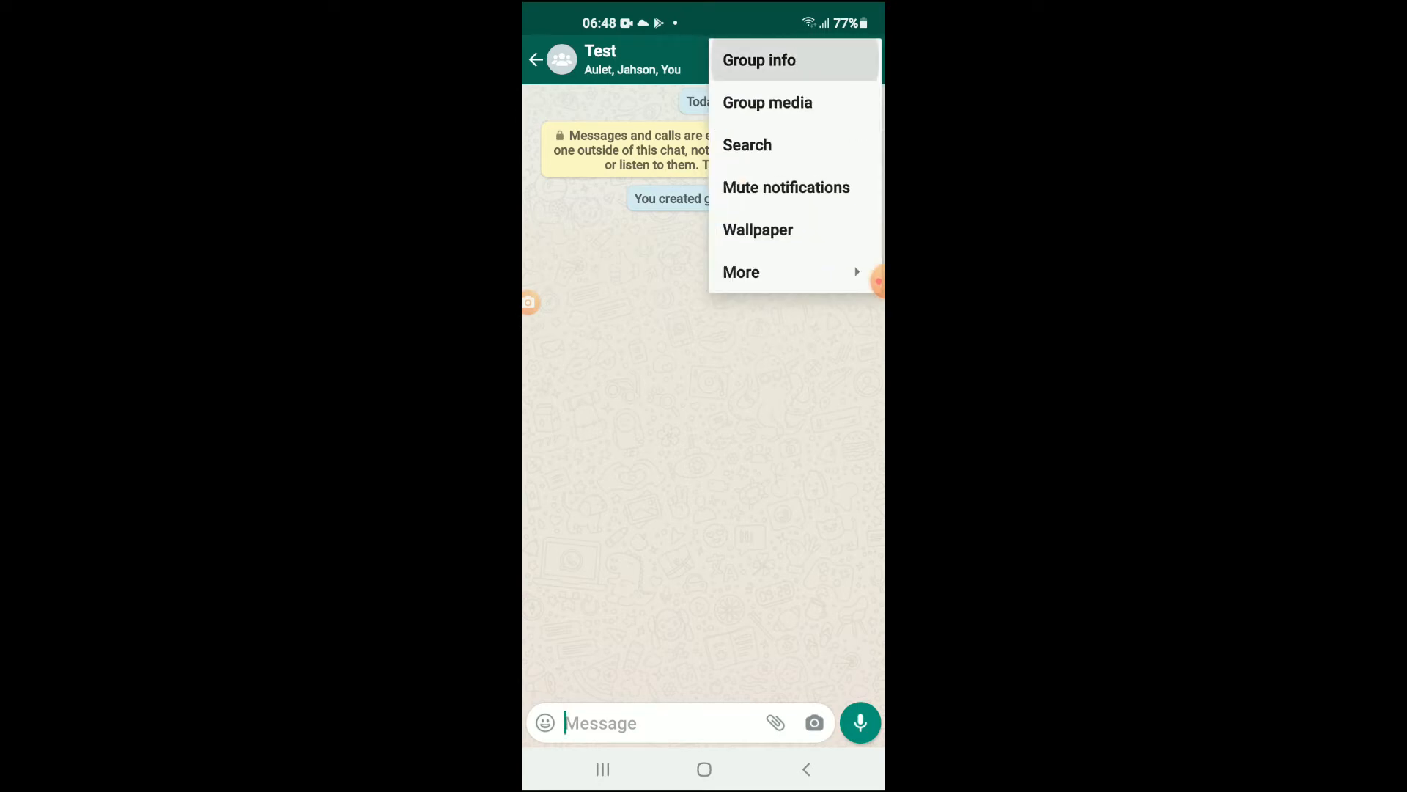
left_click(758, 58)
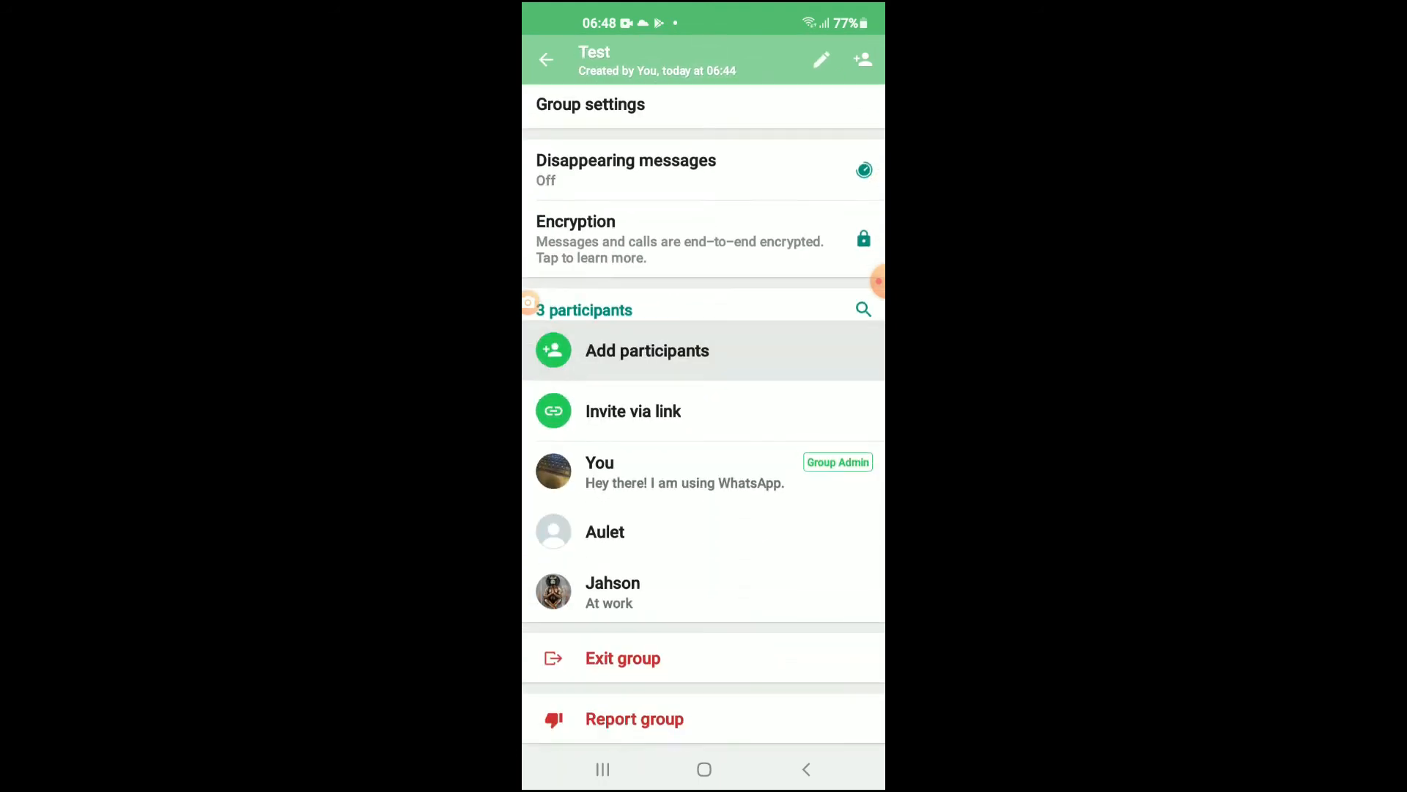
scroll("up", 3)
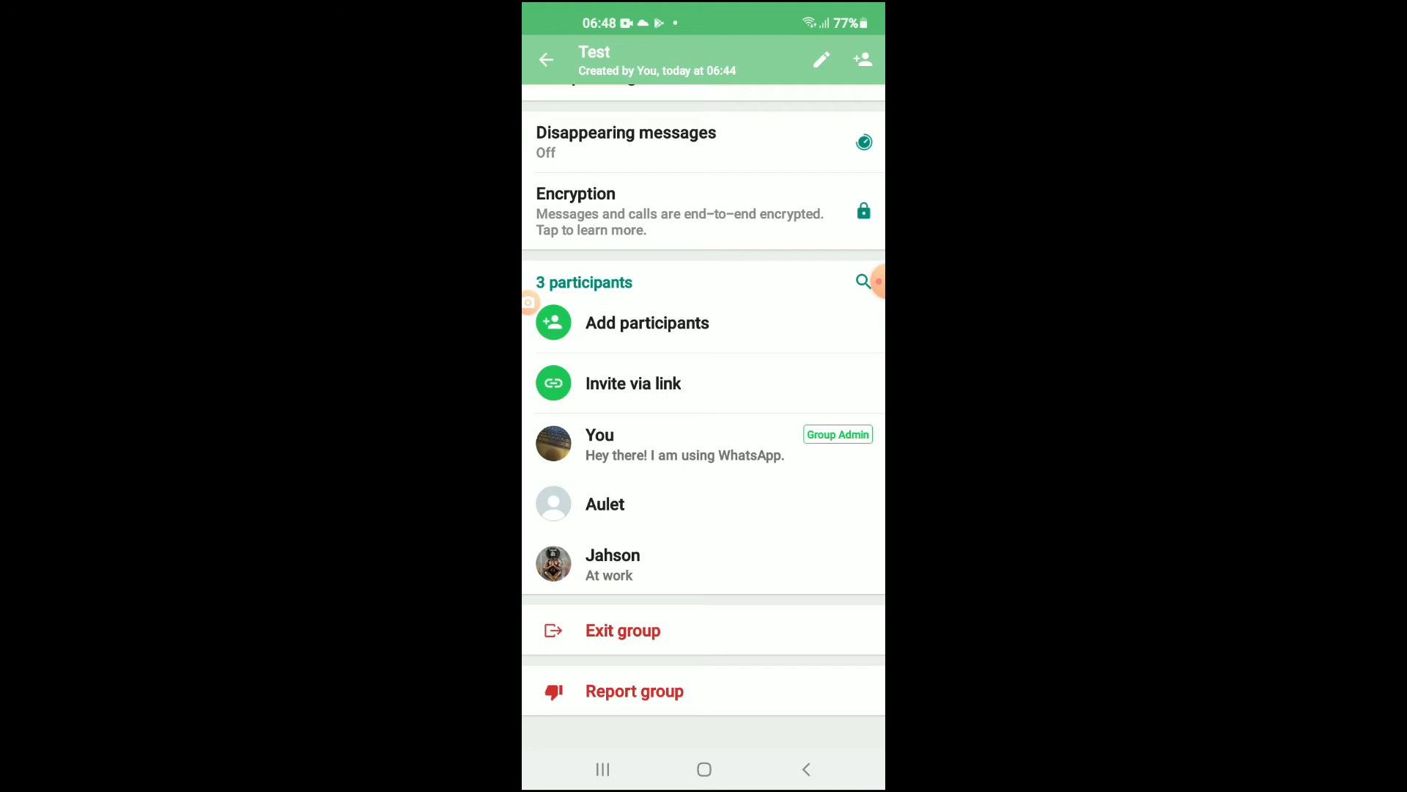
Remove Aulet from the Test group and confirm, leaving you and Jahson
left_click(606, 503)
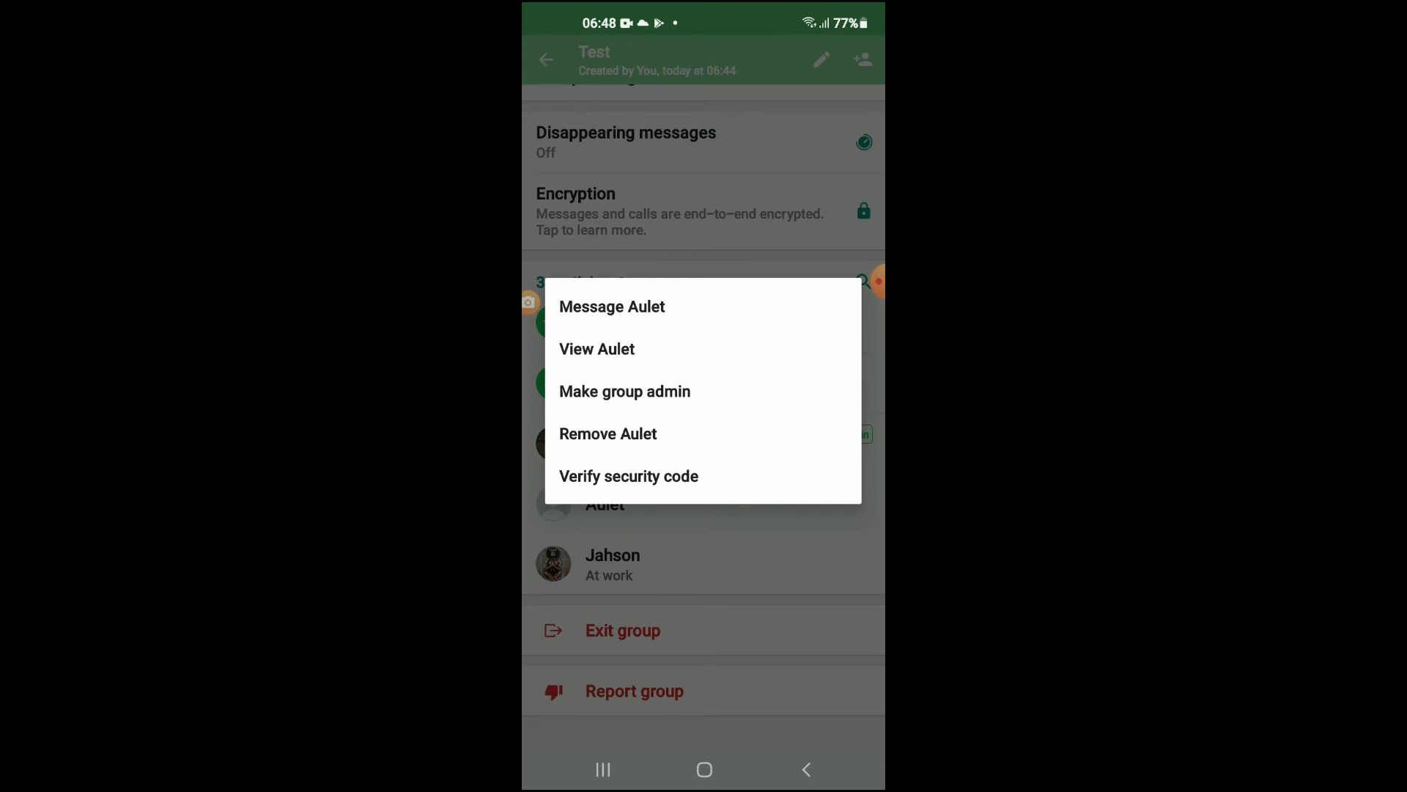
left_click(607, 434)
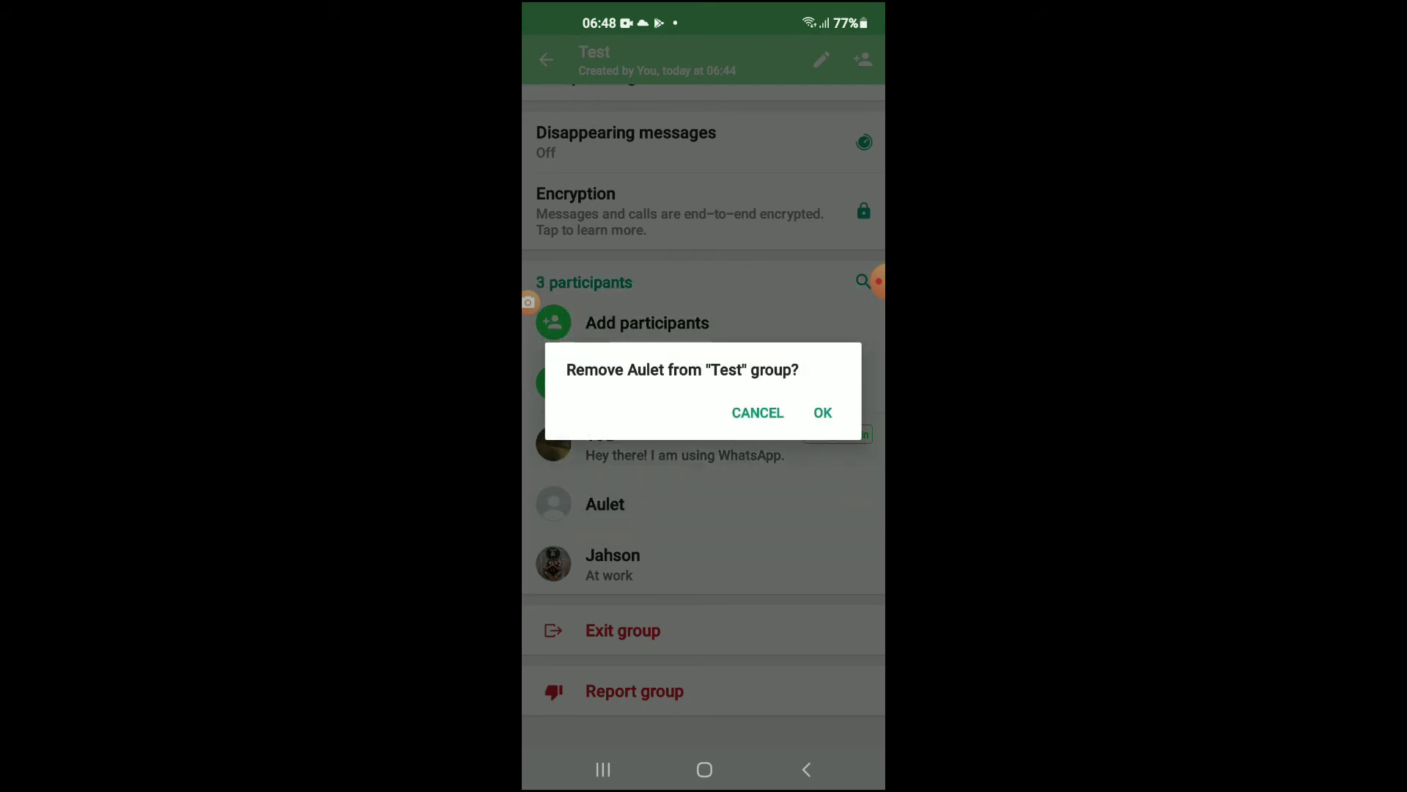
left_click(821, 411)
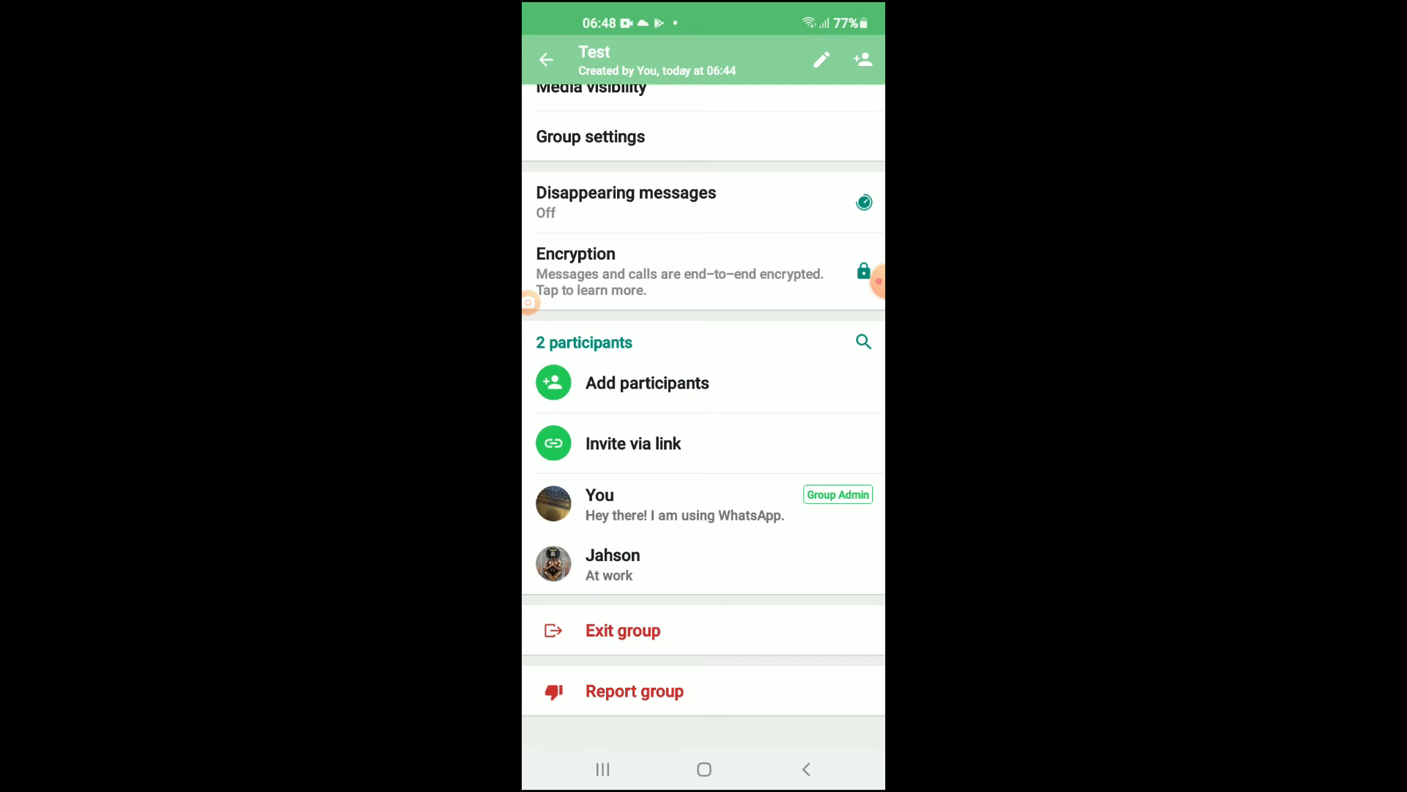
Go back to the Test chat, which now shows the 'You removed Aulet' notice
left_click(613, 563)
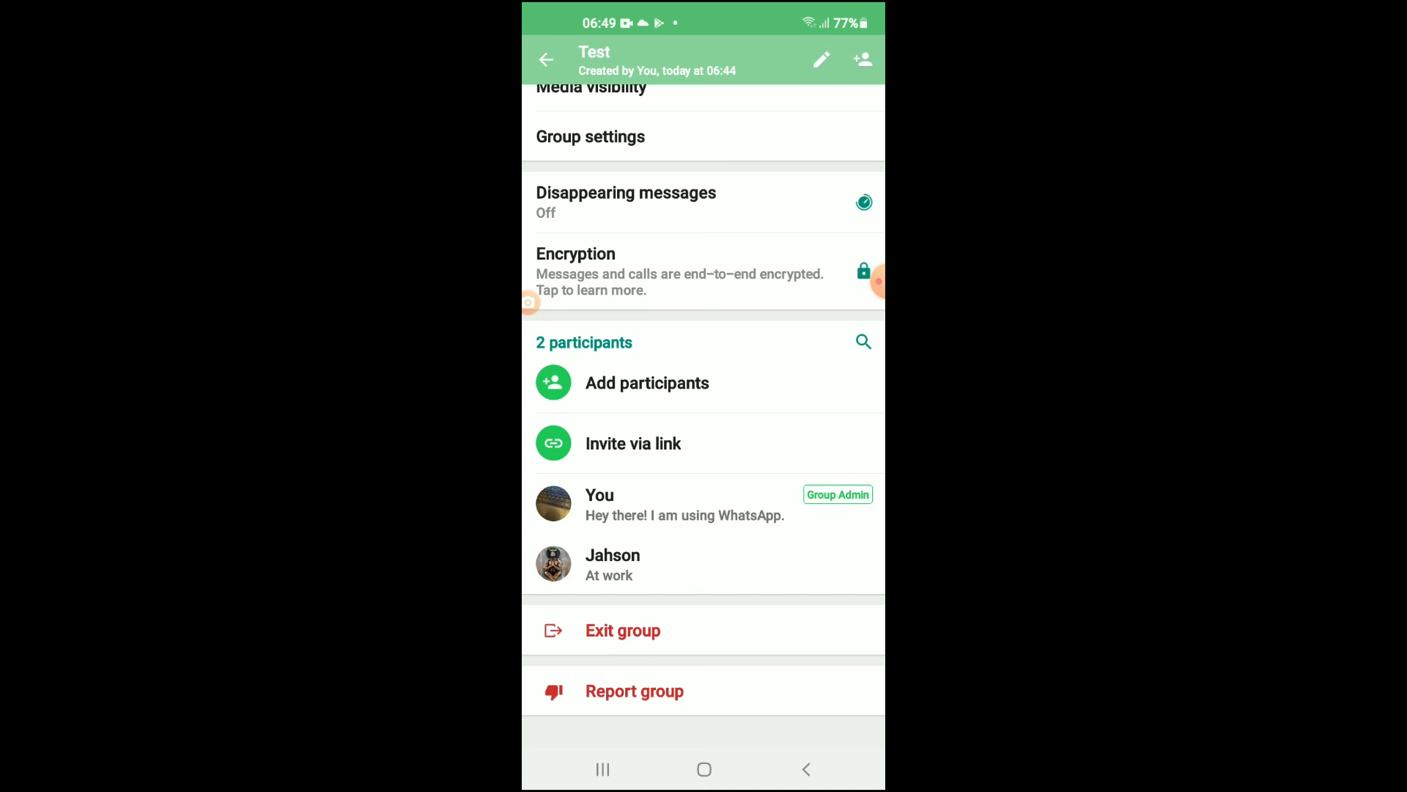
left_click(547, 58)
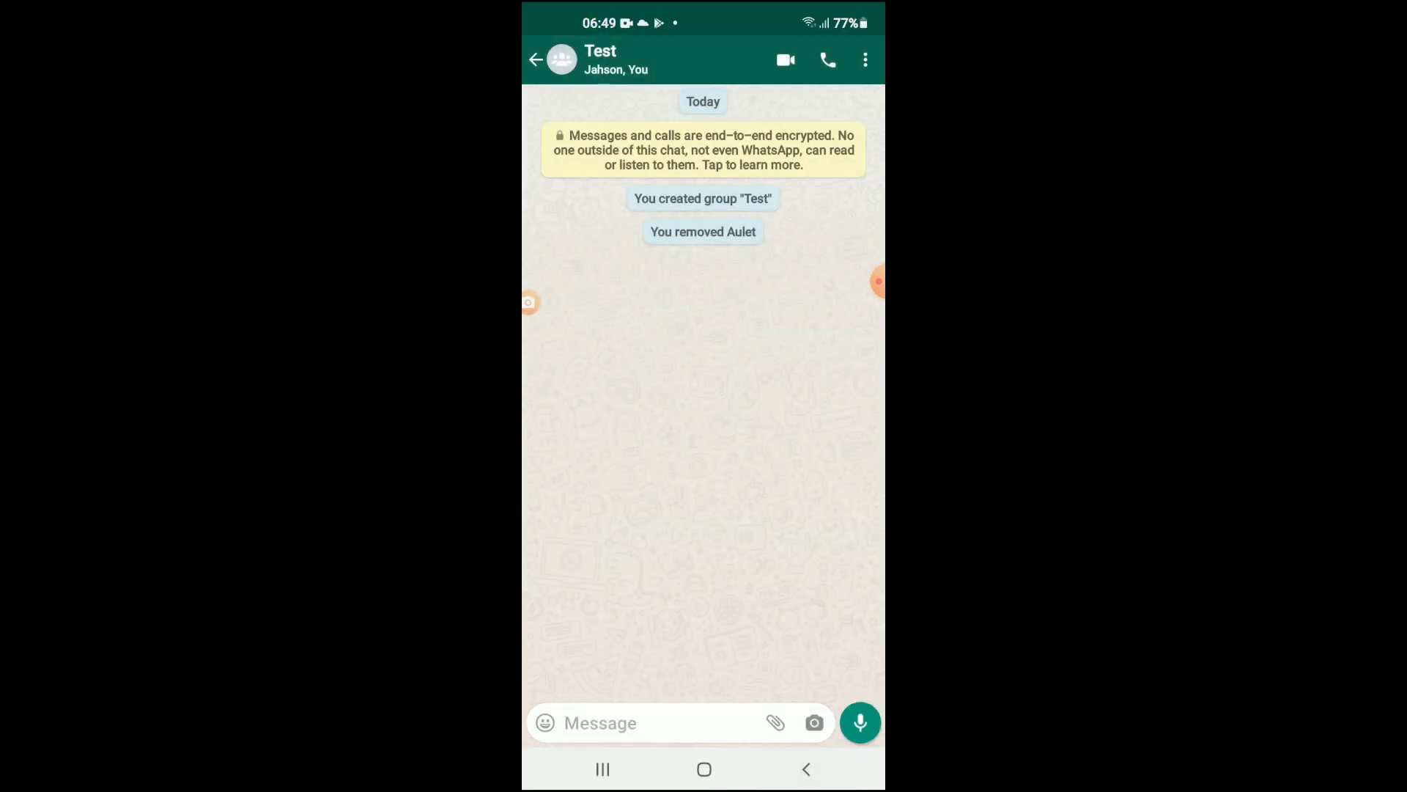